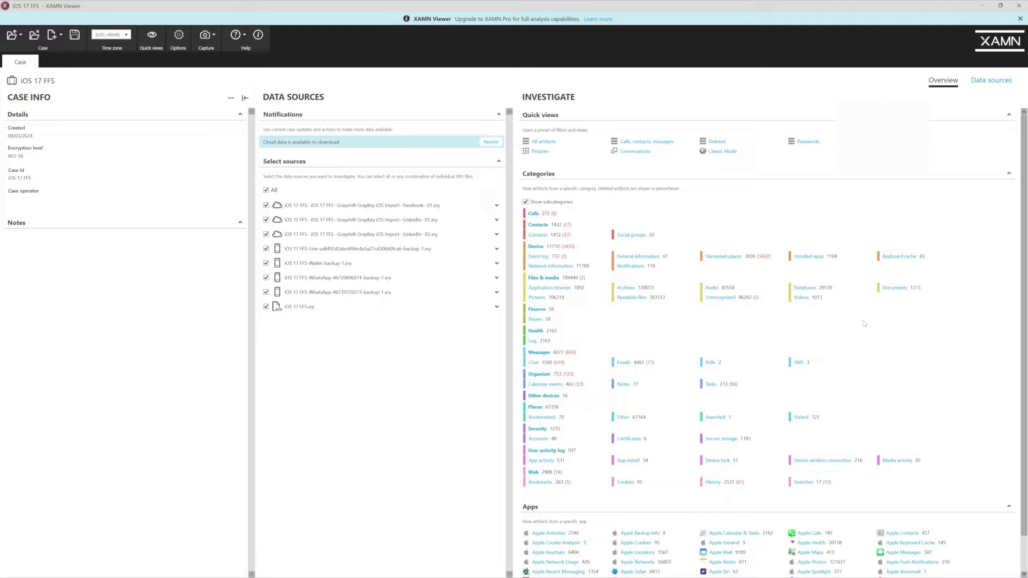
{"action": "mouse_move", "coordinate": [590, 371]}
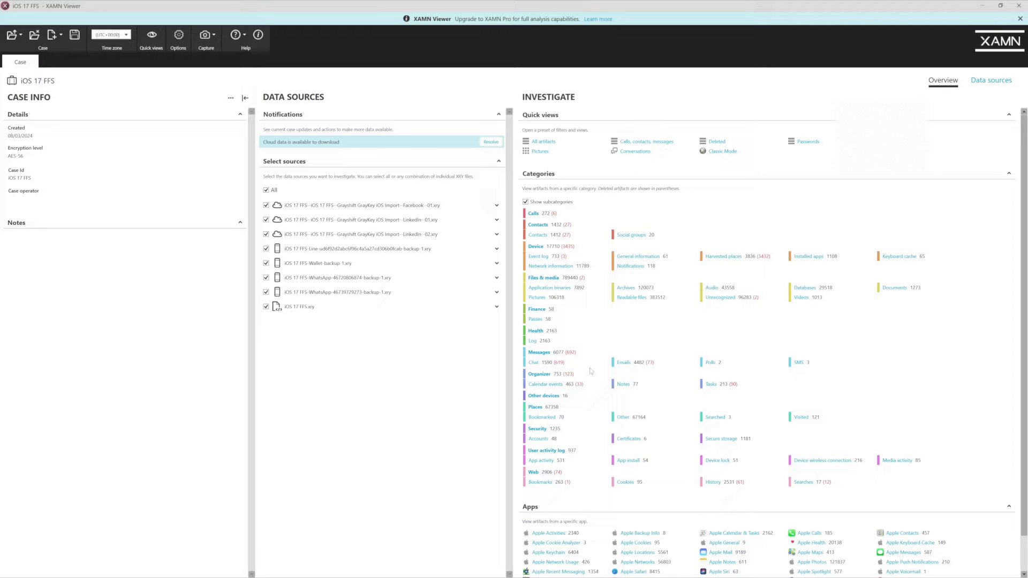
{"action": "mouse_move", "coordinate": [685, 329]}
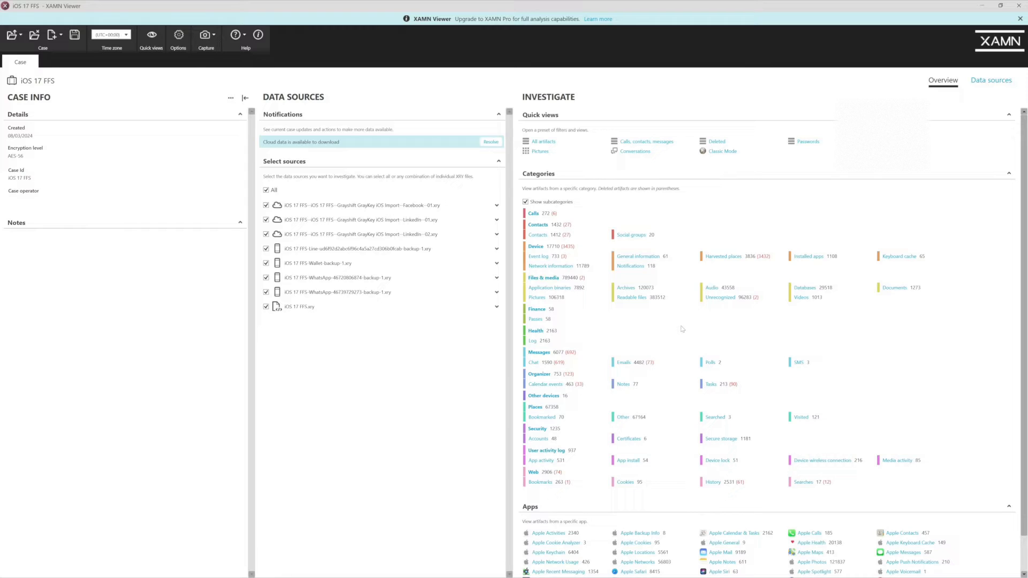
{"action": "mouse_move", "coordinate": [674, 329]}
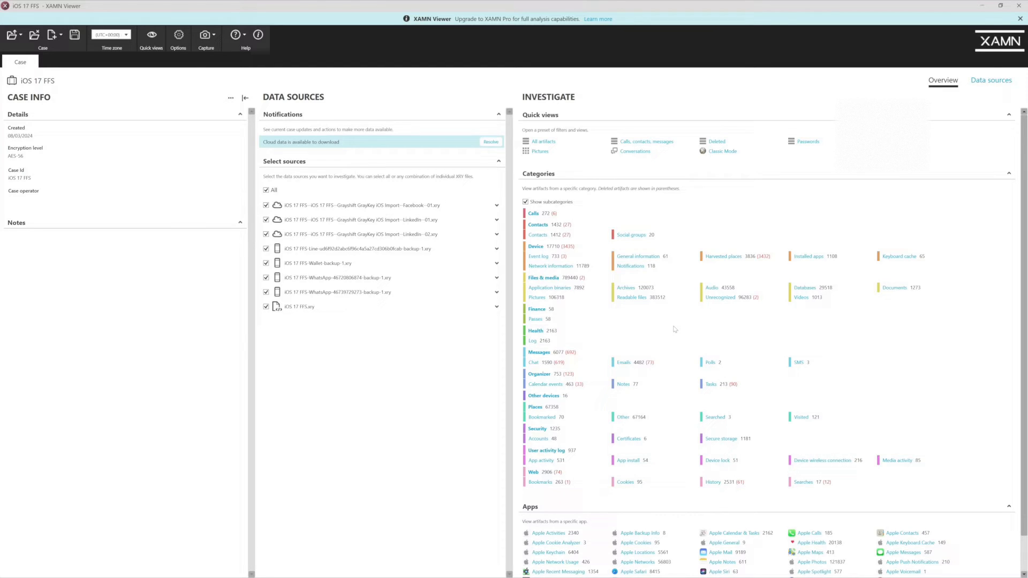
{"action": "mouse_move", "coordinate": [606, 339]}
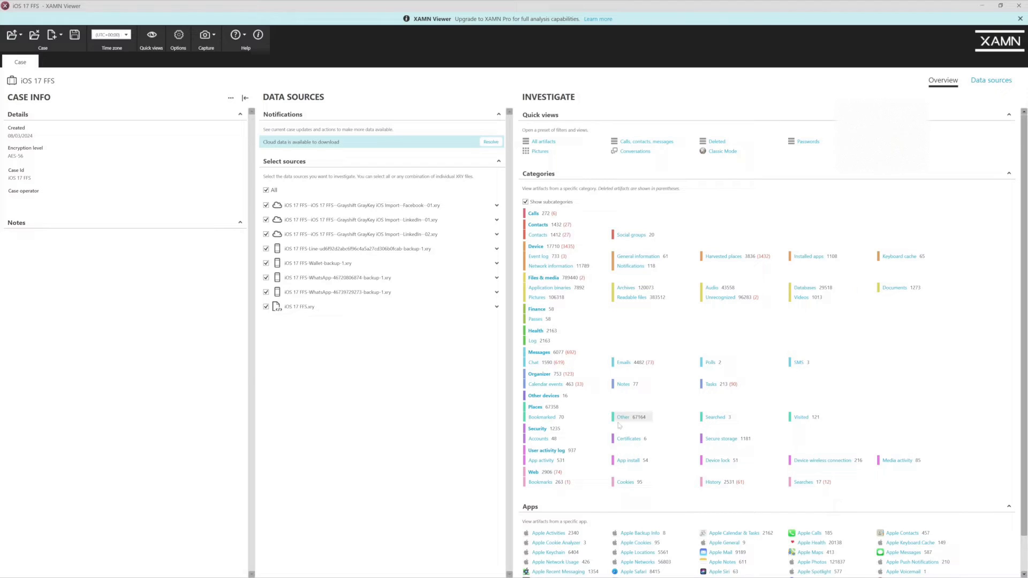
{"action": "mouse_move", "coordinate": [787, 448]}
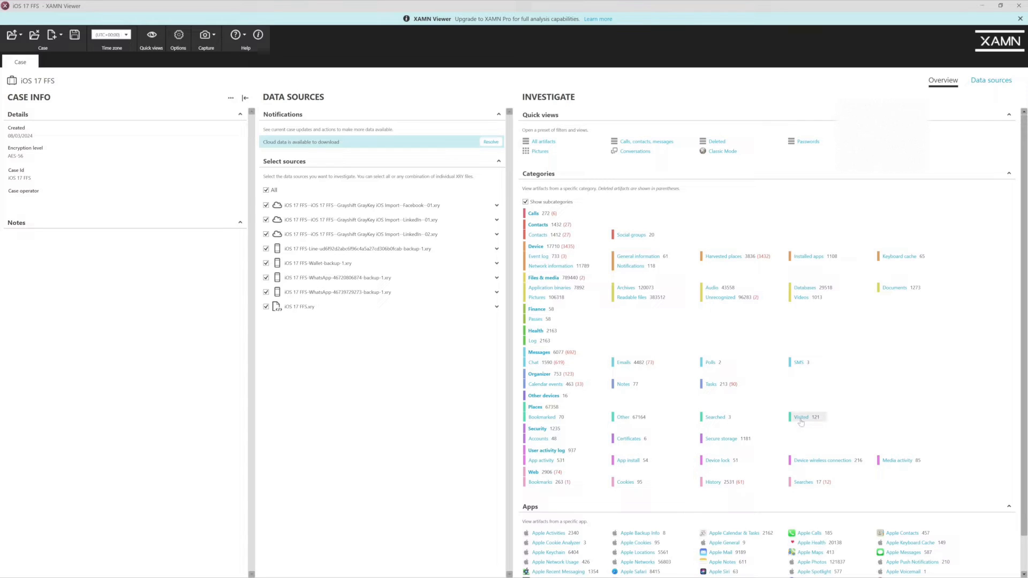
{"action": "mouse_move", "coordinate": [805, 399]}
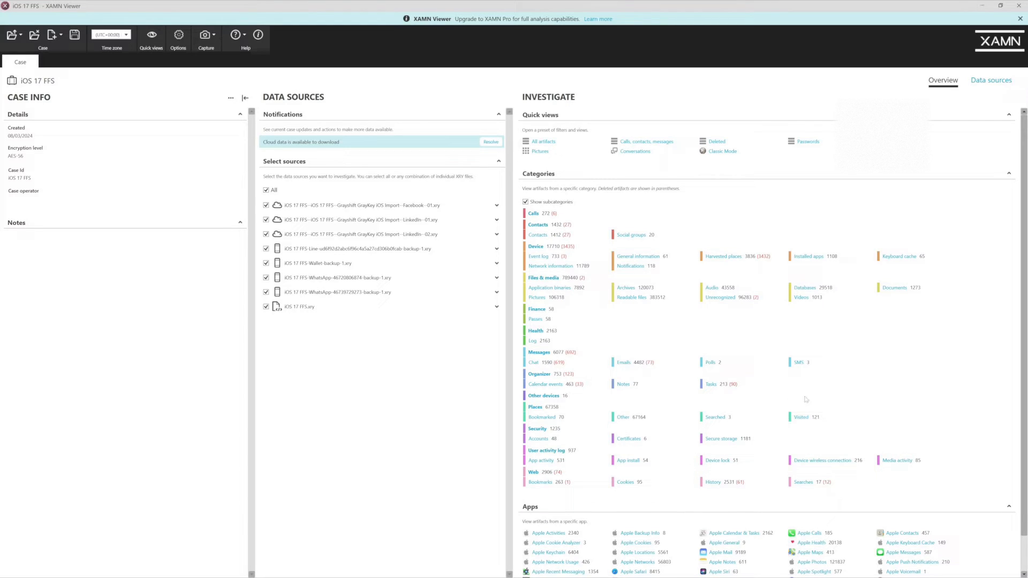
{"action": "mouse_move", "coordinate": [693, 276]}
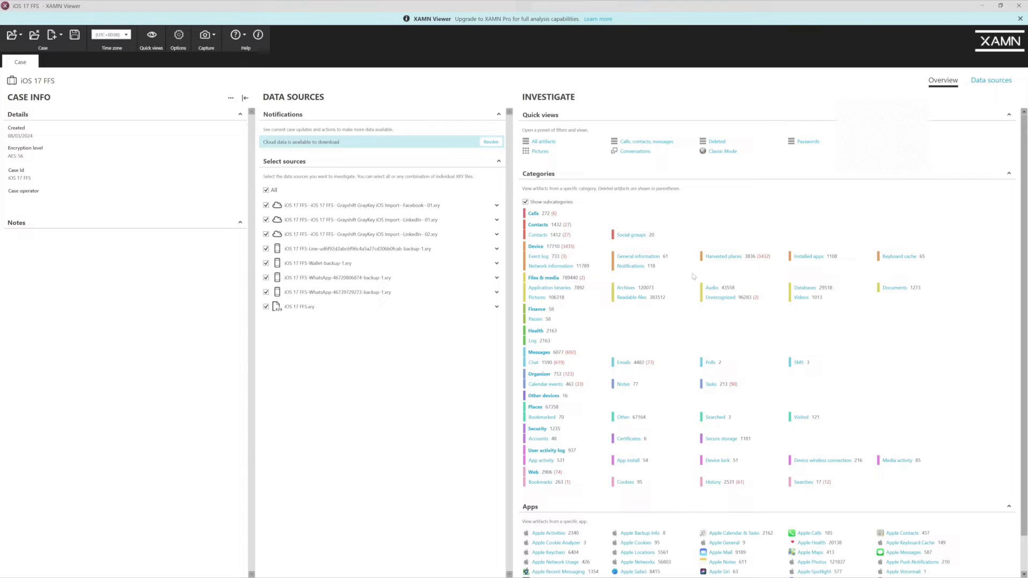
{"action": "mouse_move", "coordinate": [775, 393]}
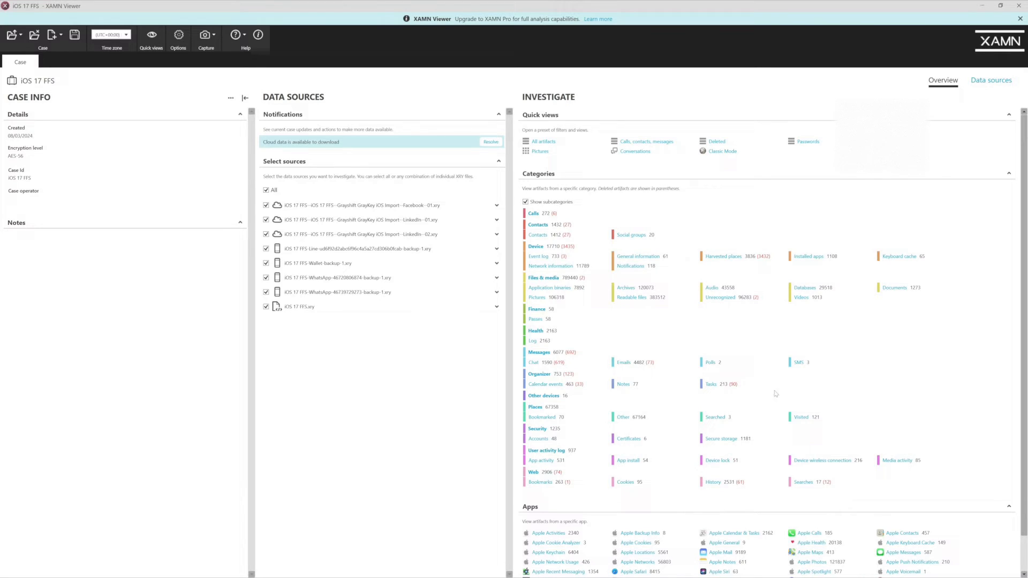
{"action": "mouse_move", "coordinate": [903, 381]}
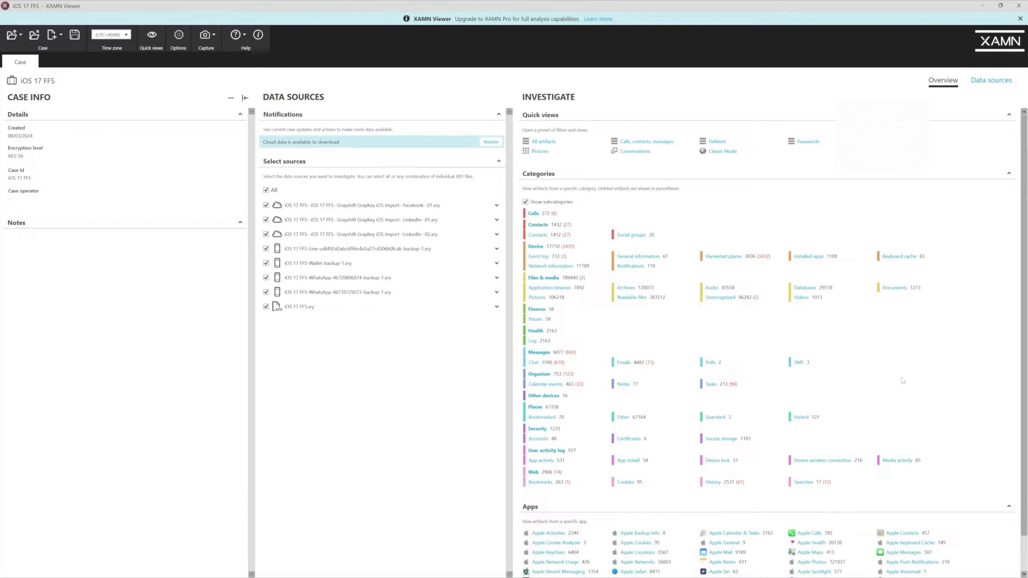
{"action": "mouse_move", "coordinate": [804, 421]}
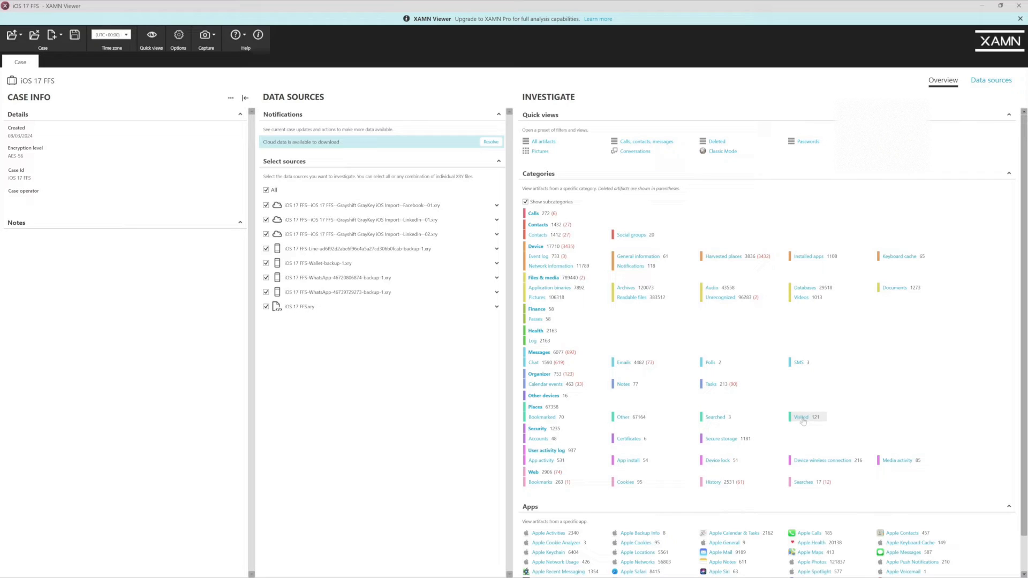
{"action": "mouse_move", "coordinate": [803, 416]}
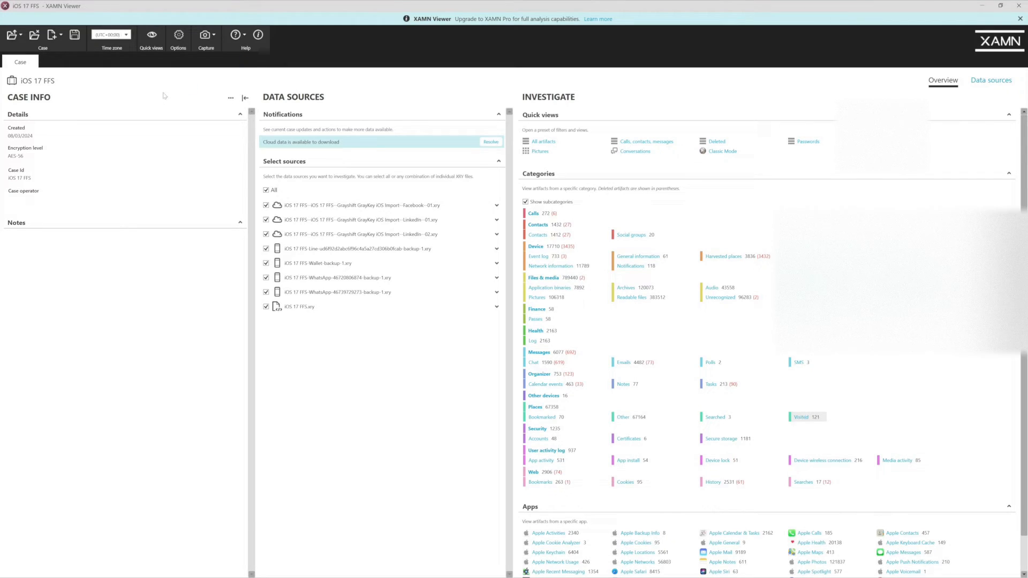
{"action": "left_click", "coordinate": [801, 416]}
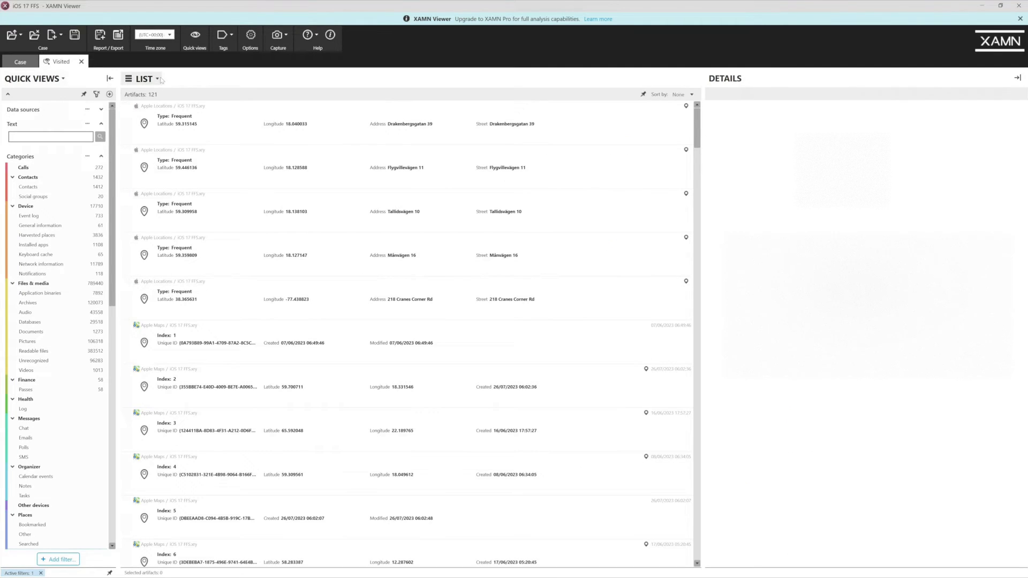
{"action": "left_click", "coordinate": [142, 78]}
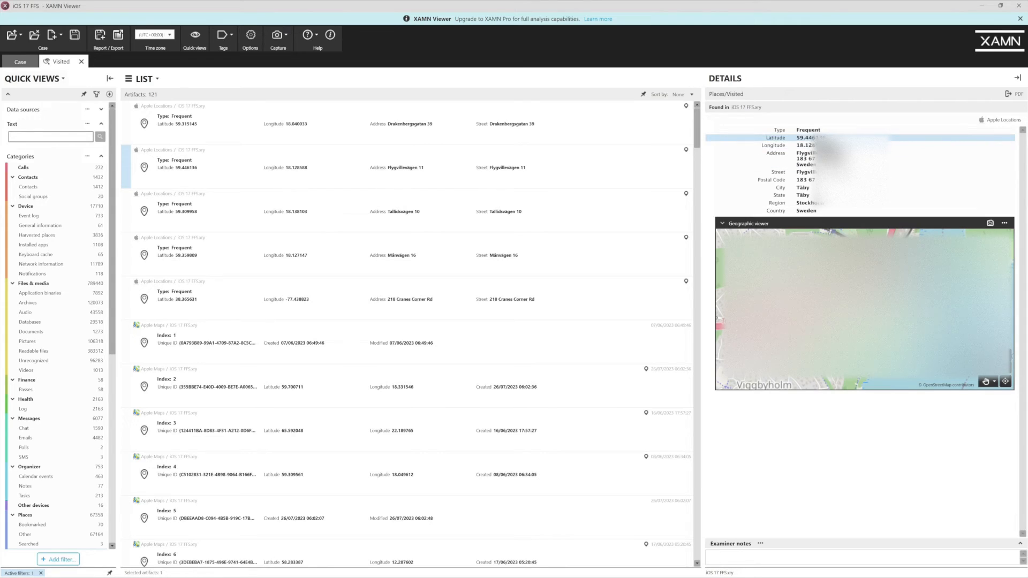
Bring up the Create locations filter choices (this tab / new tab) from the Latitude value.
{"action": "right_click", "coordinate": [807, 138]}
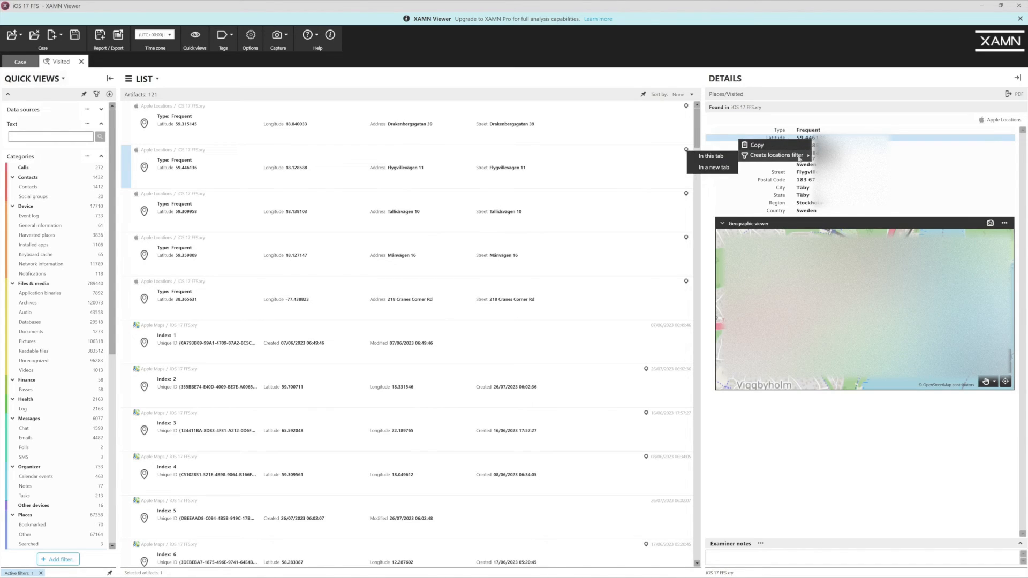
{"action": "mouse_move", "coordinate": [711, 156]}
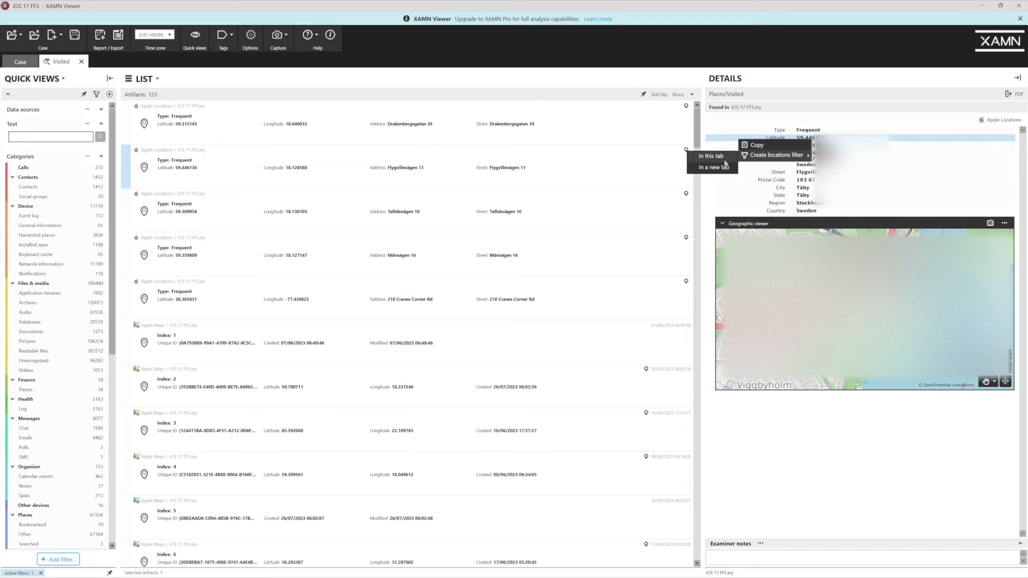